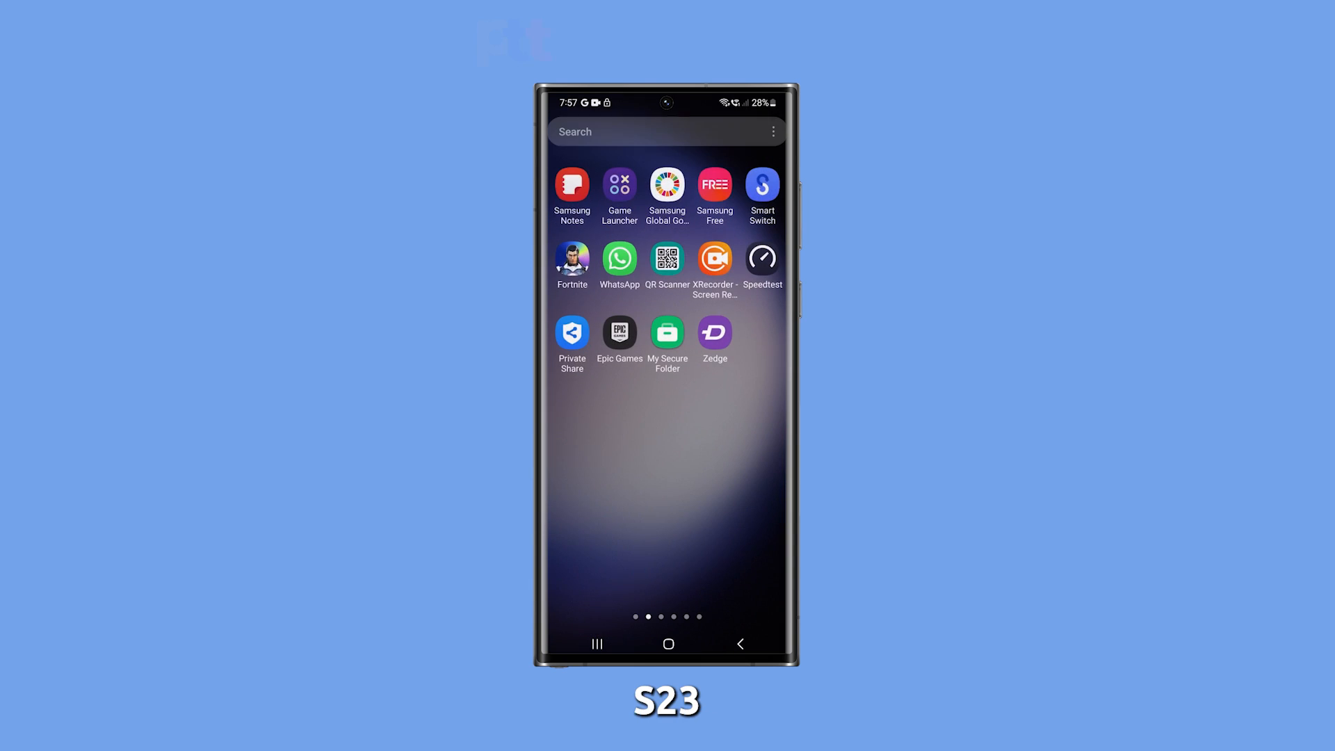
# - Launch Speedtest by Ookla from the home screen and start a speed test
pyautogui.click(760, 257)
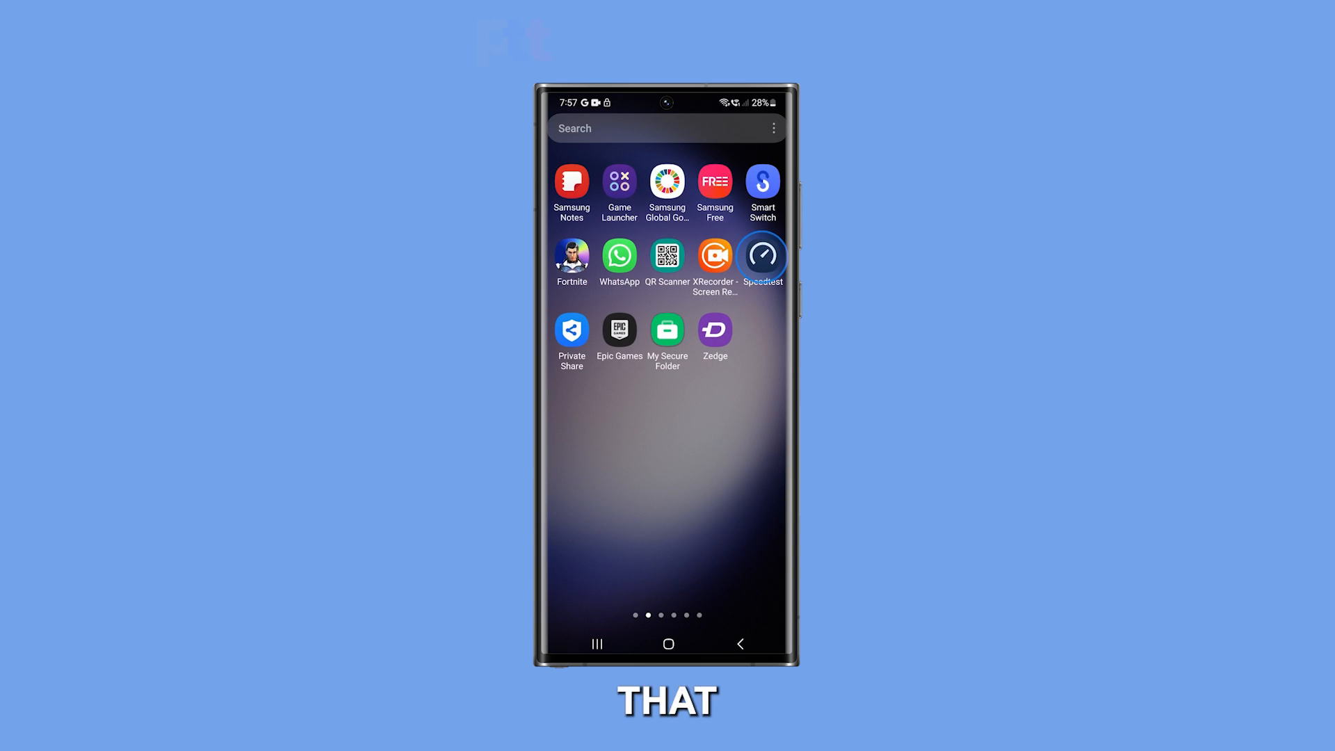
pyautogui.click(760, 256)
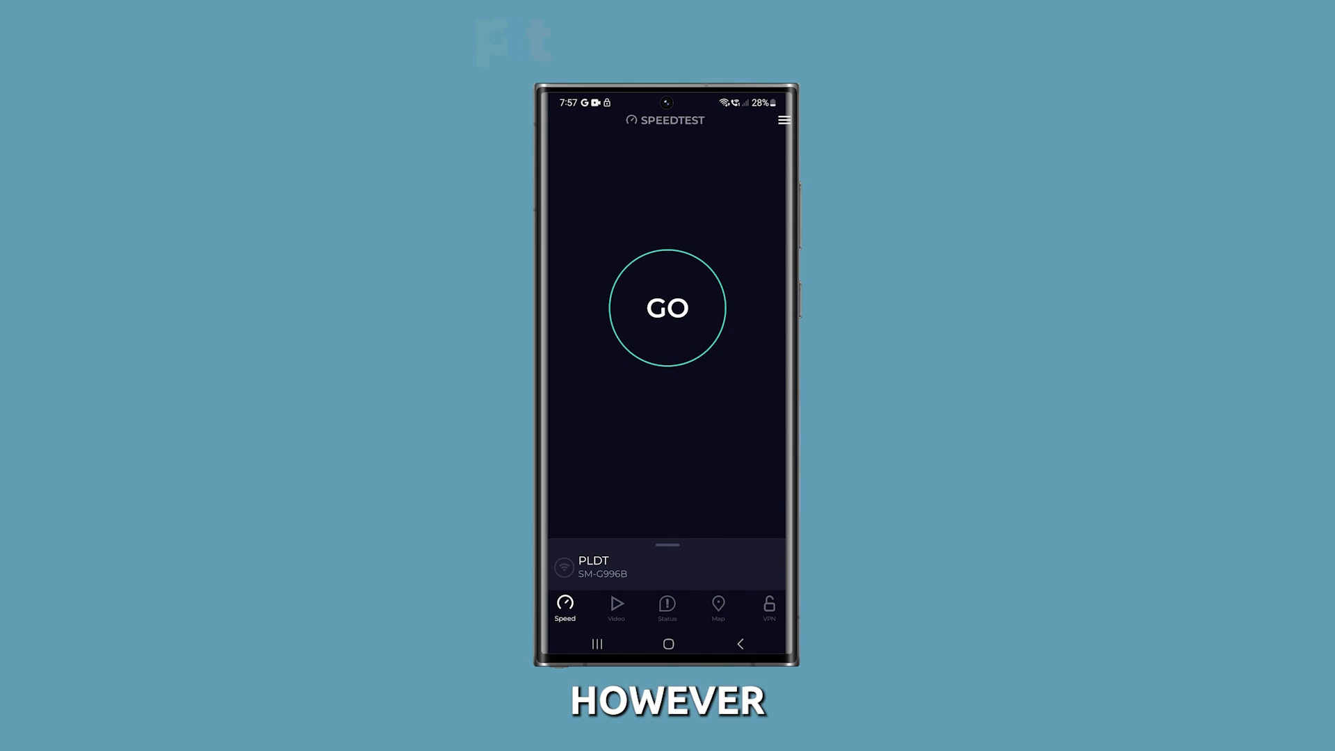
pyautogui.click(667, 307)
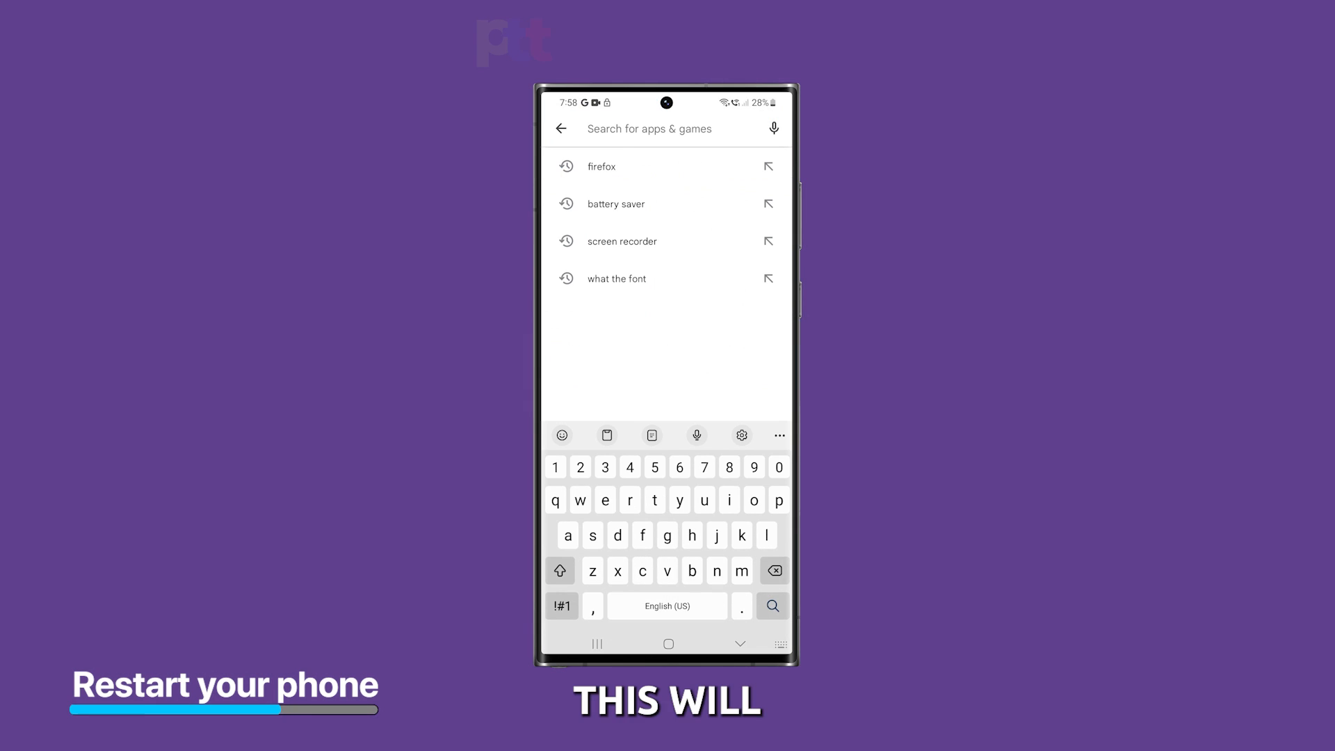
# - Restart the phone from the power menu and confirm the restart
pyautogui.click(601, 165)
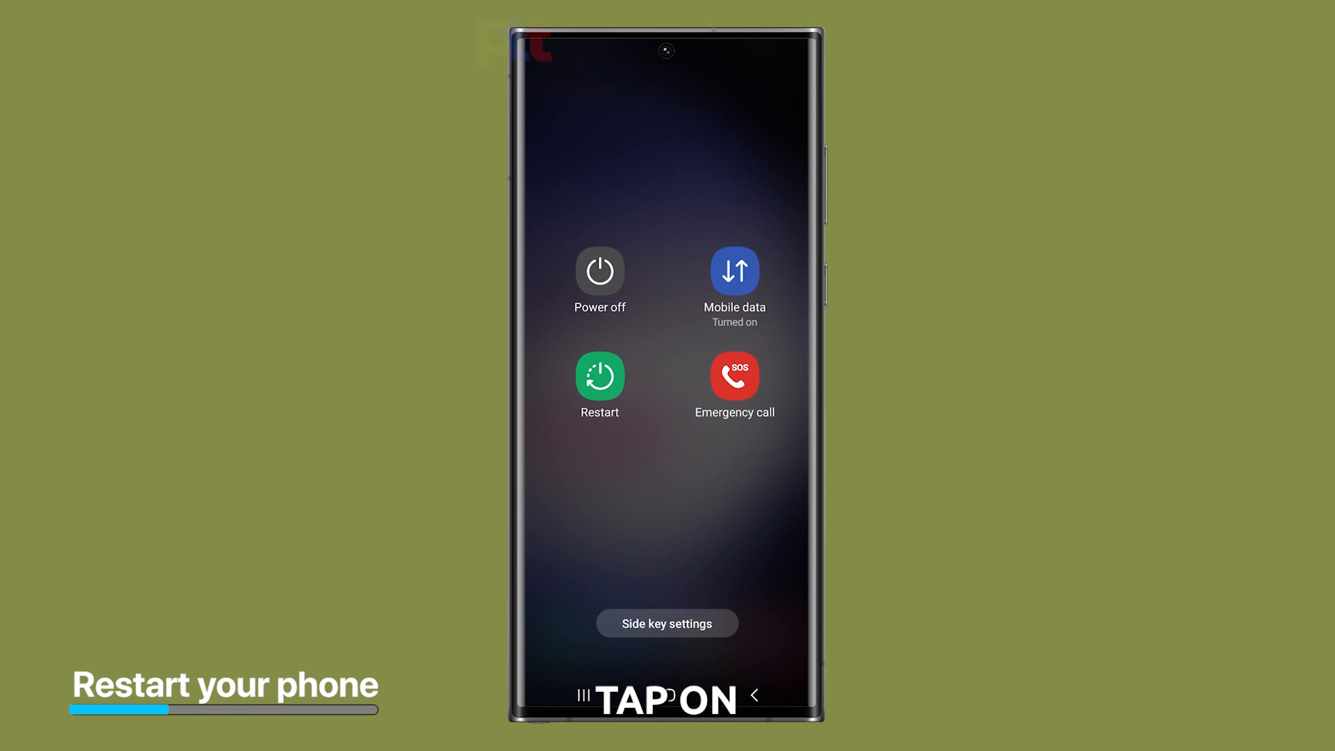
pyautogui.click(599, 380)
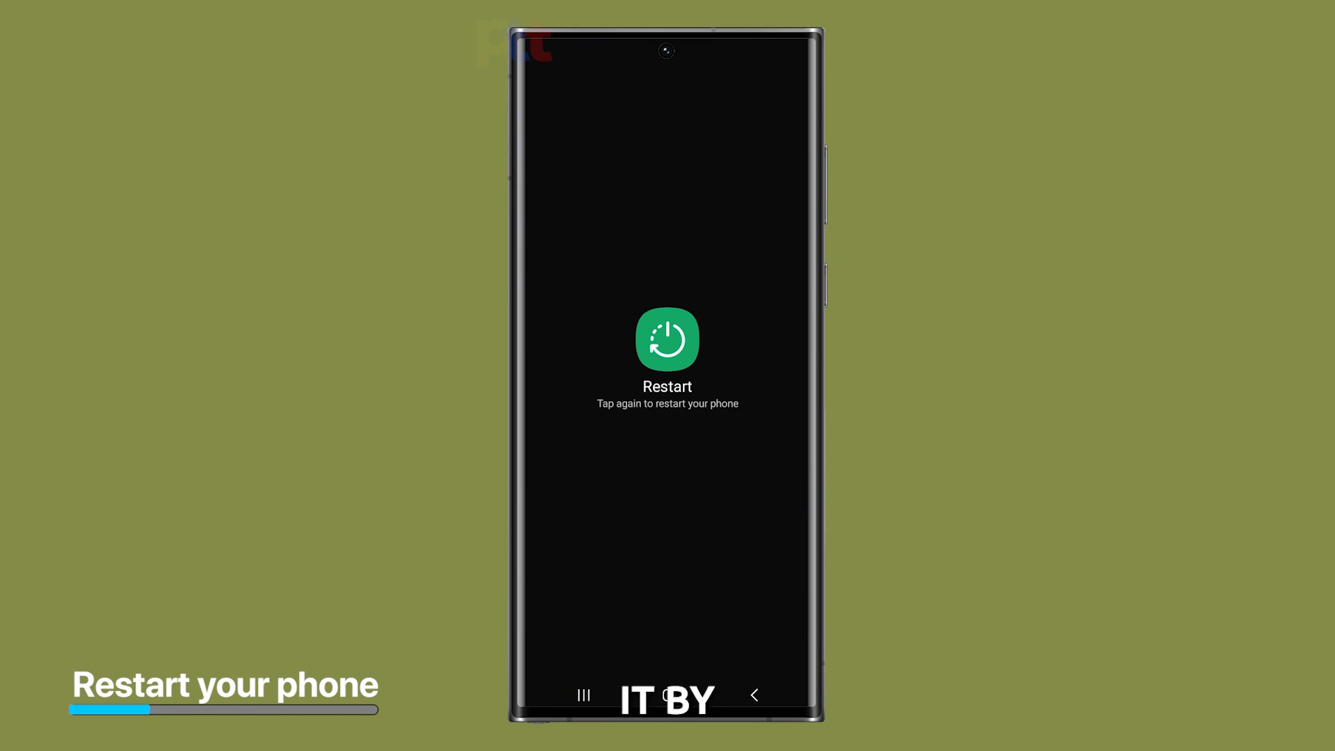
pyautogui.click(666, 339)
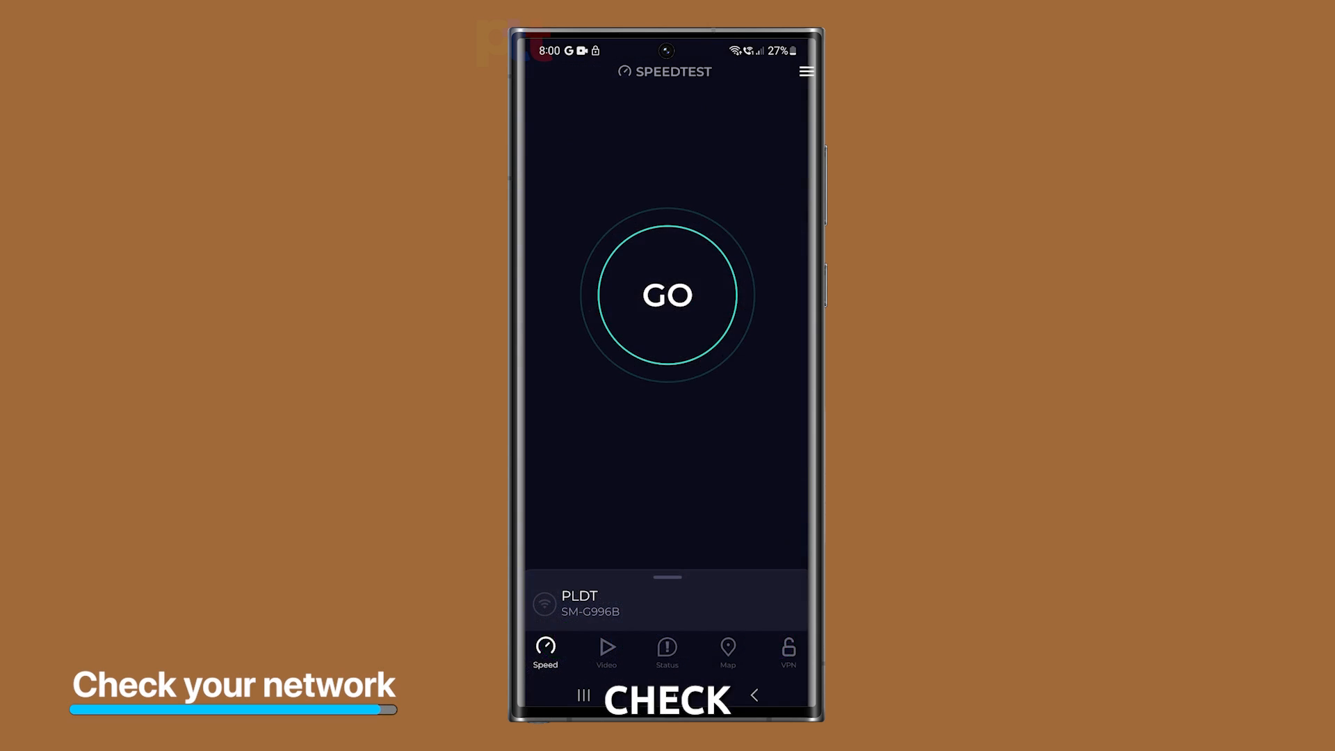
# - Run a speed test on the PLDT connection after the restart
pyautogui.click(666, 294)
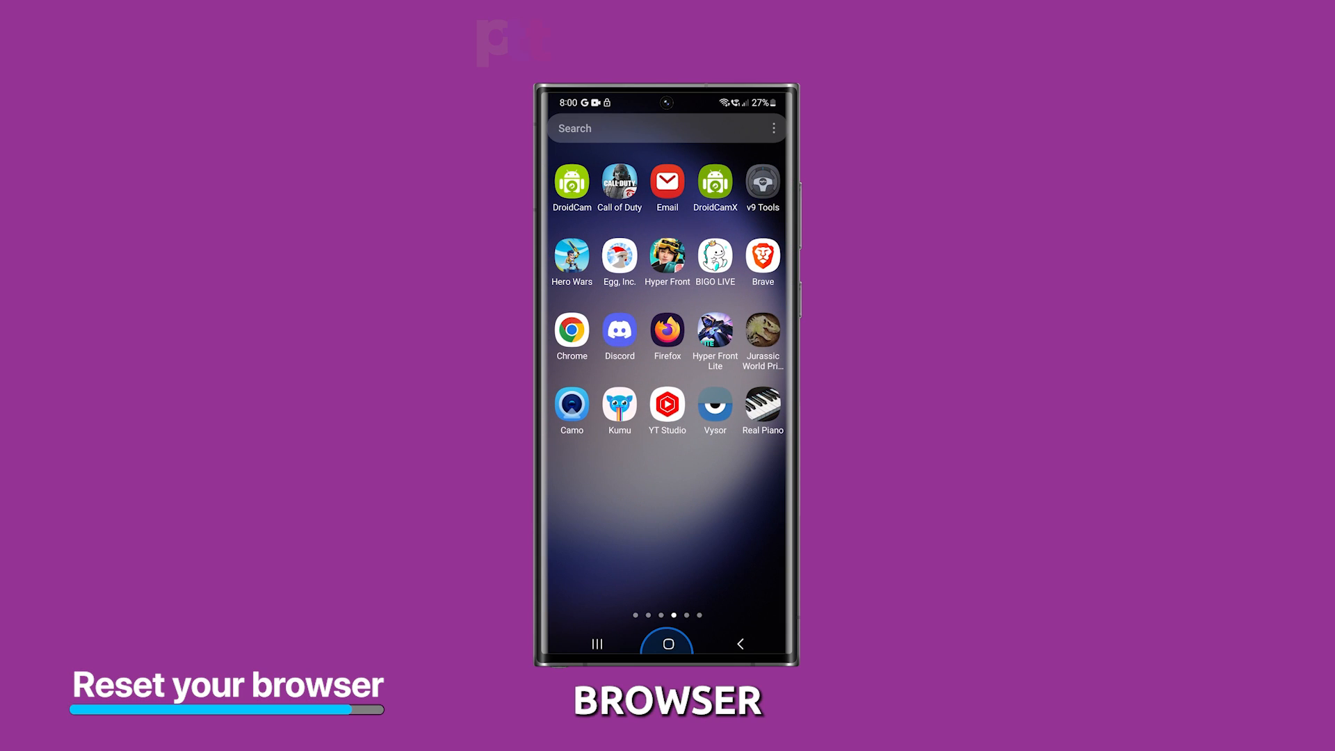
# - Reach Firefox's app info from its home-screen quick options
pyautogui.click(667, 643)
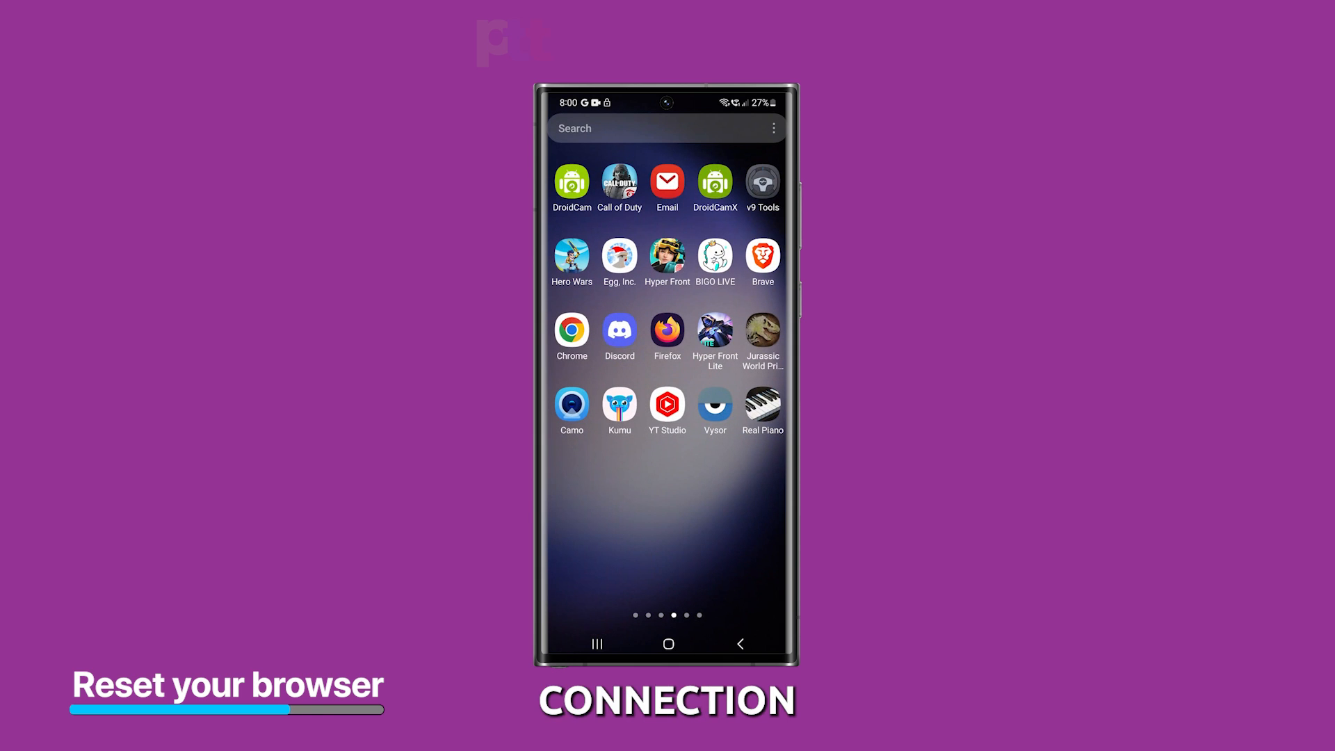
pyautogui.click(665, 332)
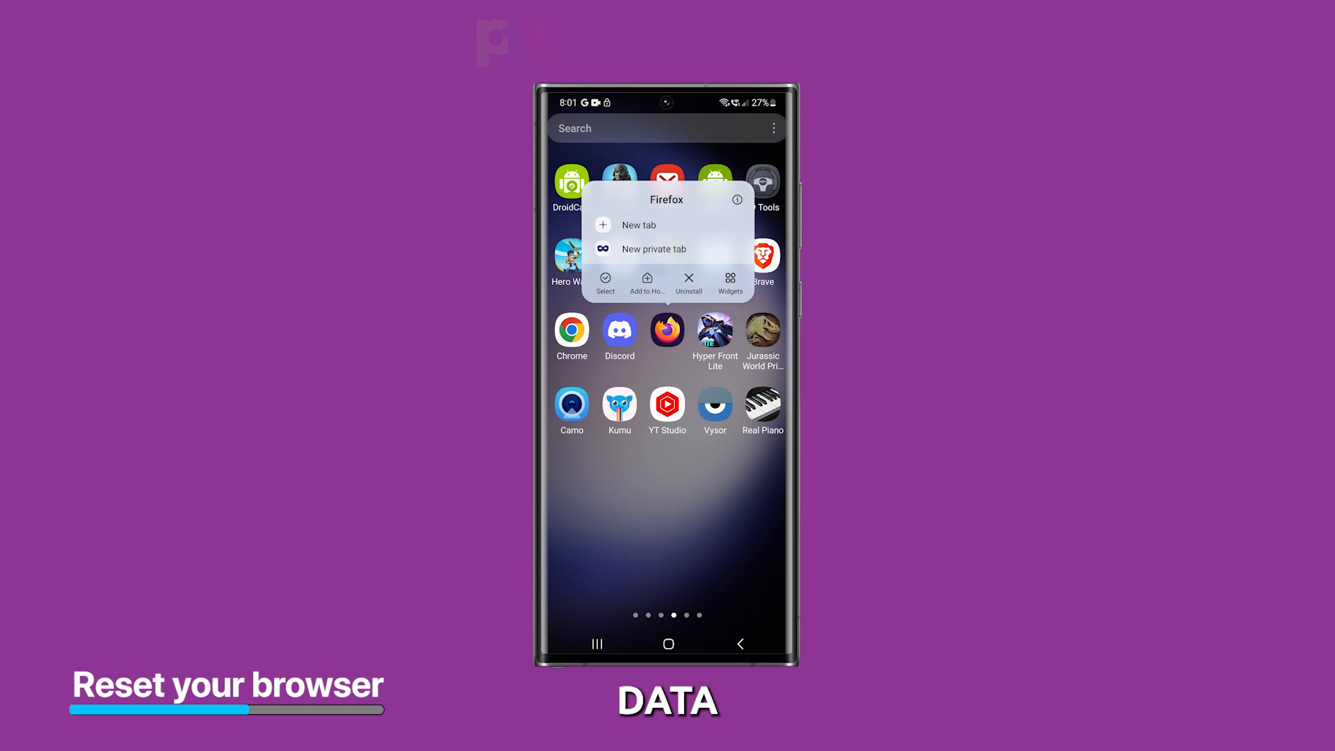
pyautogui.click(736, 199)
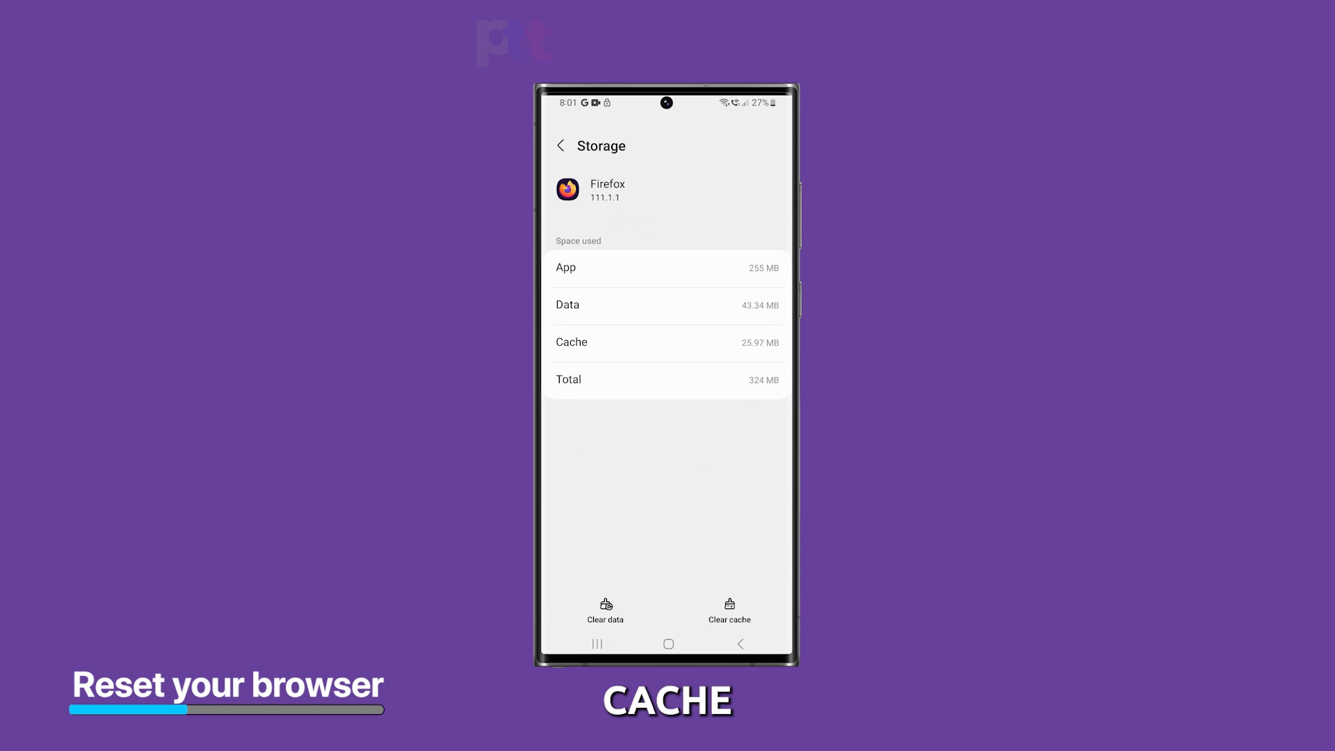
# - Clear Firefox's cache to 0 B and confirm deleting all its app data
pyautogui.click(729, 609)
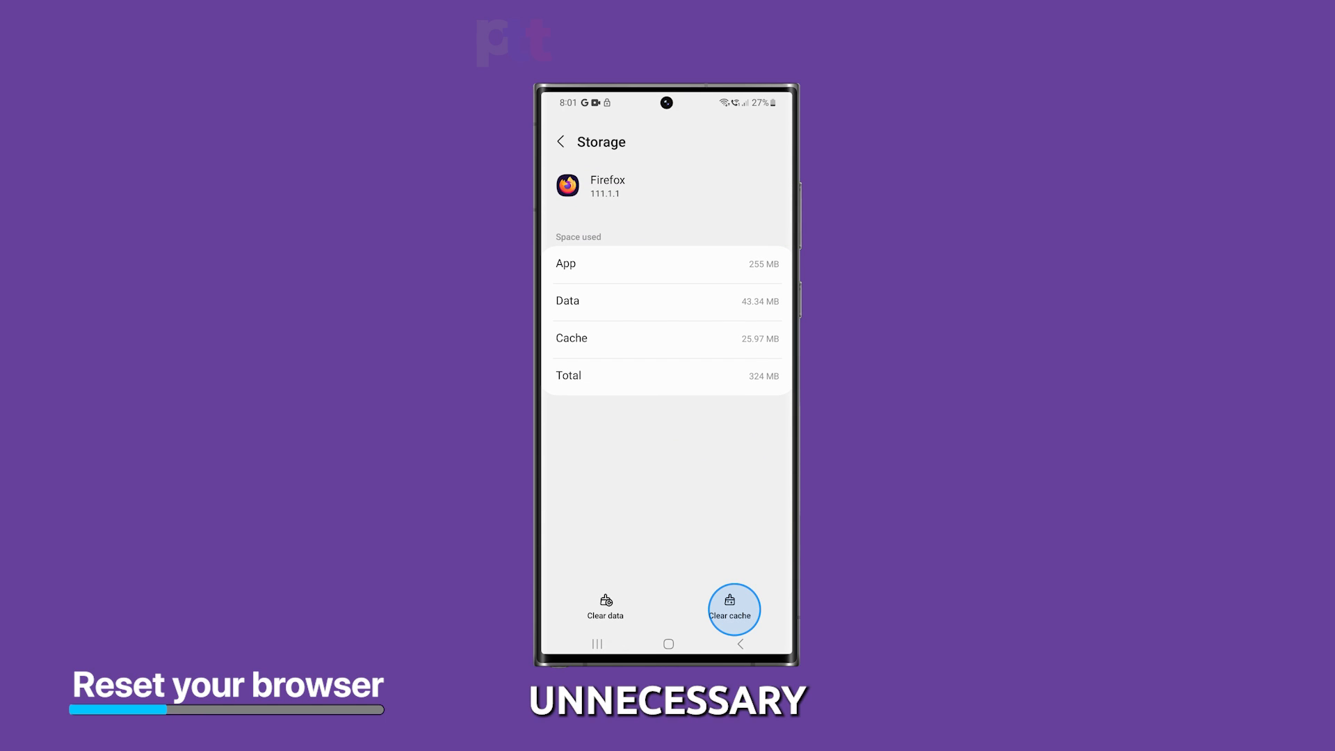
pyautogui.click(732, 606)
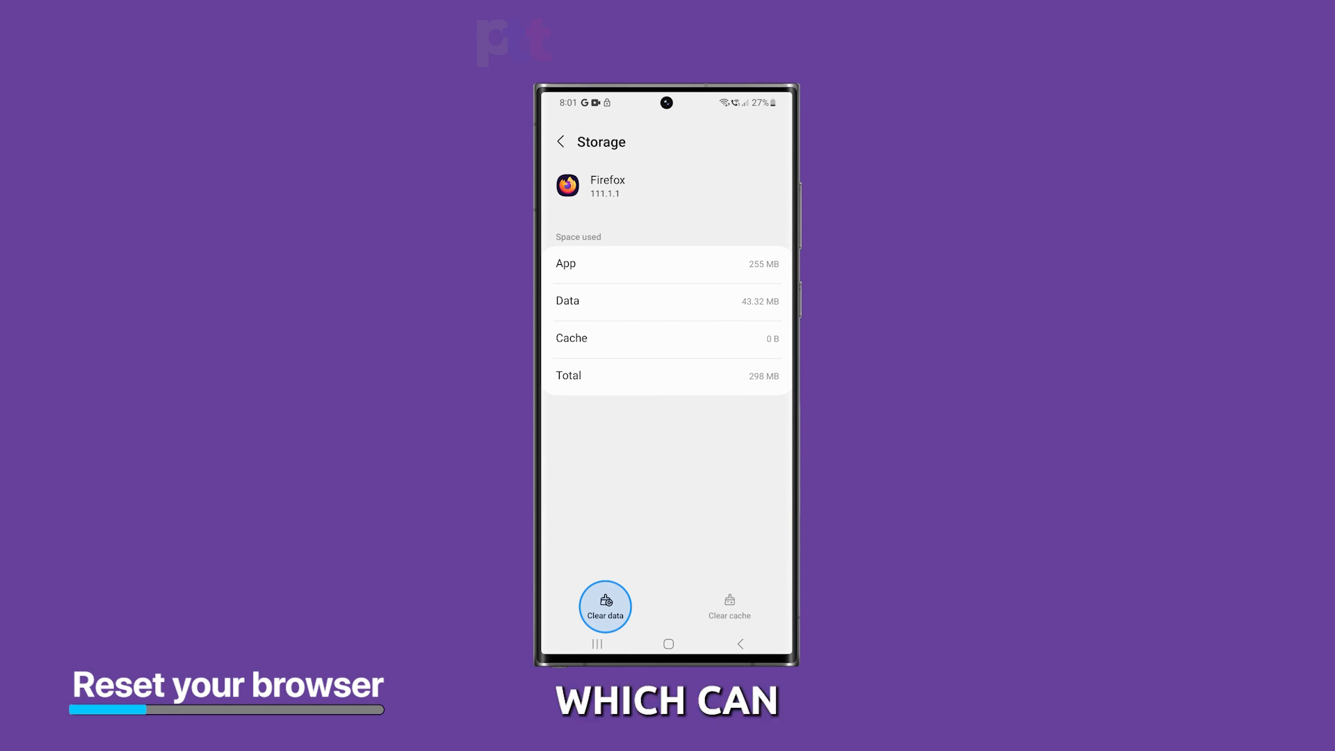
pyautogui.click(605, 607)
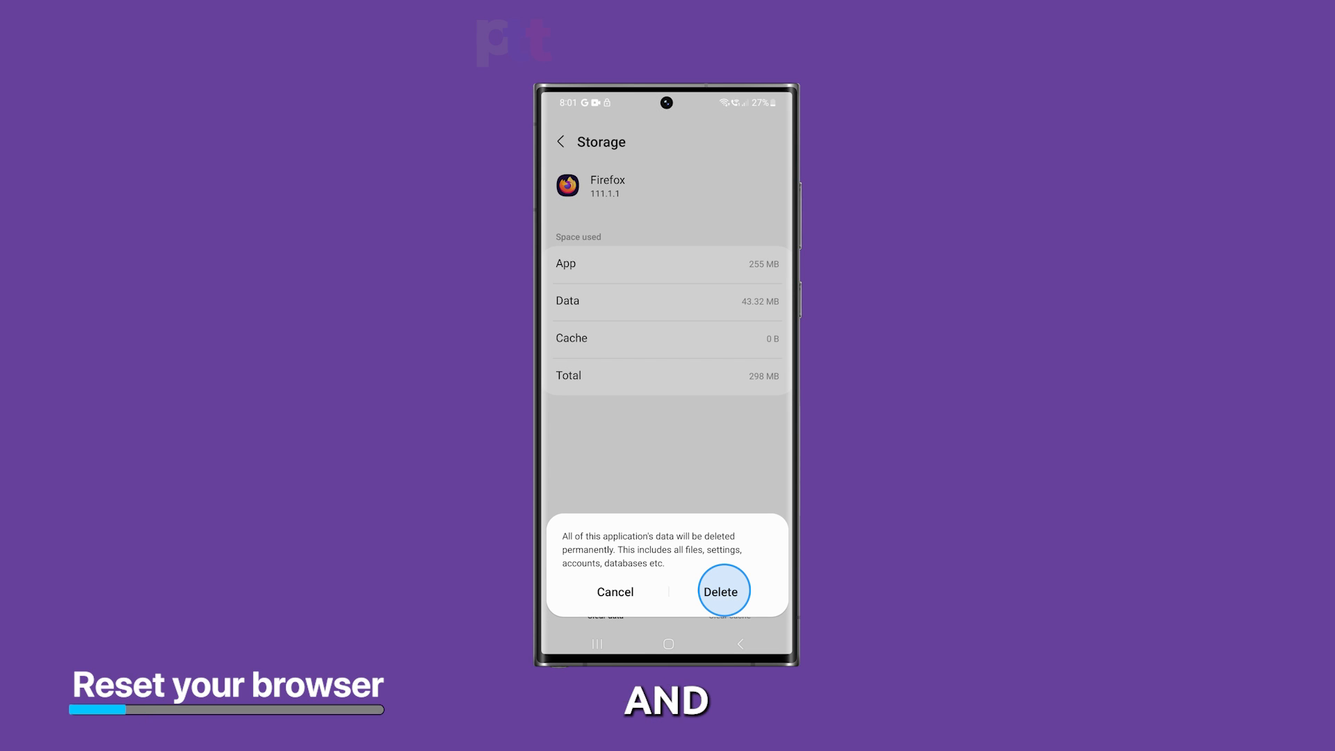
pyautogui.click(722, 592)
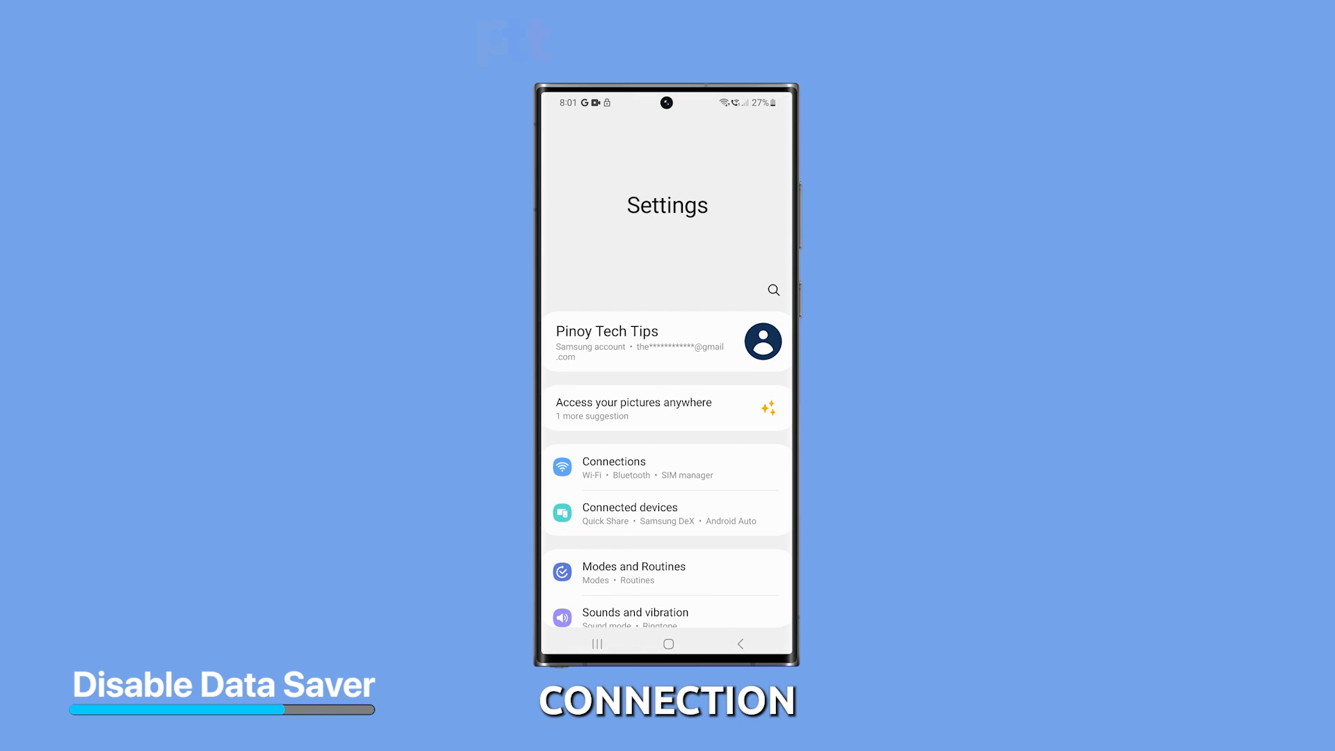
# - Switch off Data saver under Connections > Data usage
pyautogui.click(613, 467)
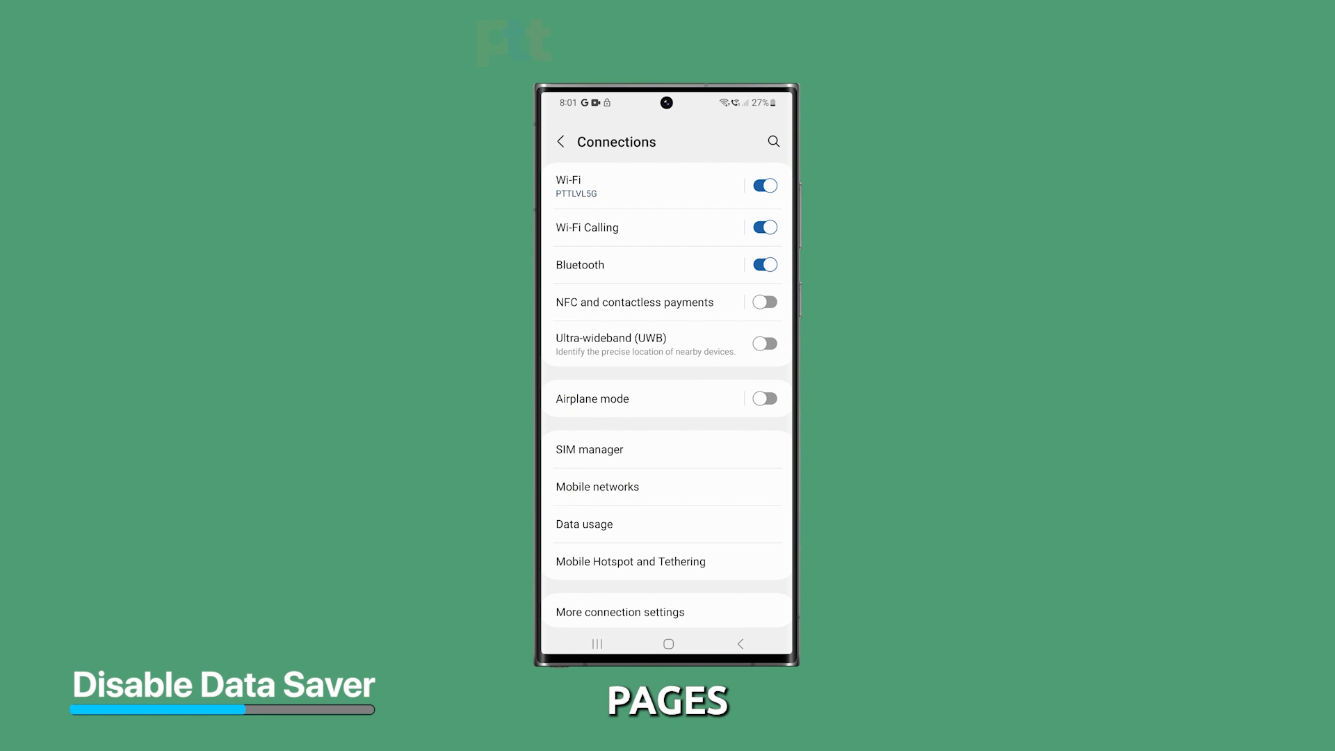
pyautogui.click(584, 525)
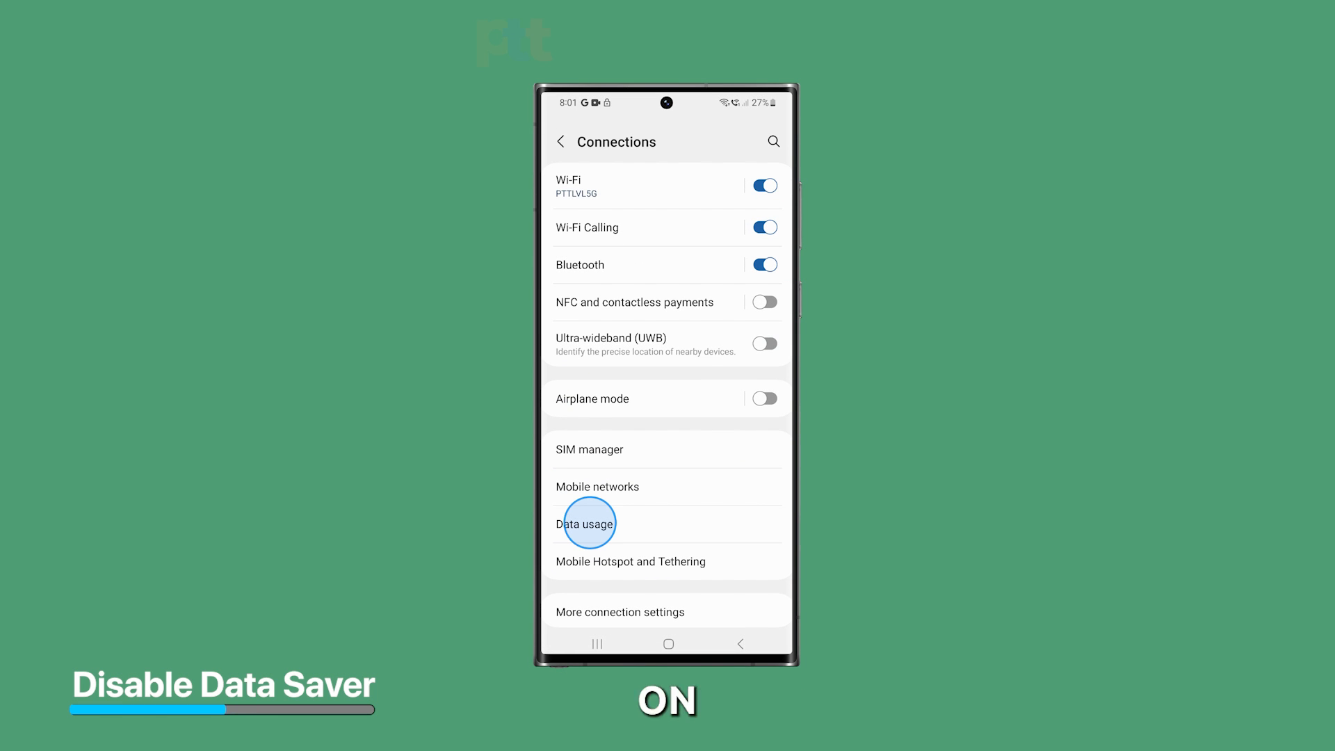
pyautogui.click(587, 523)
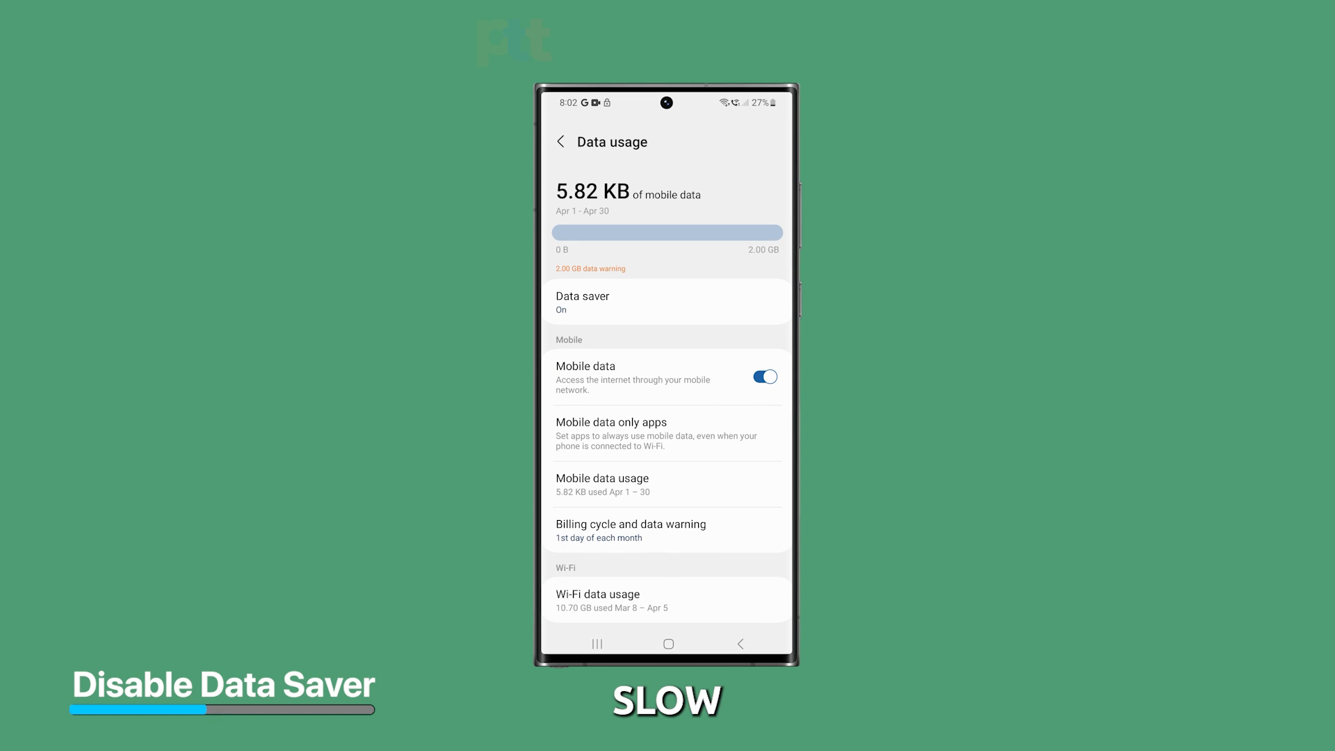
pyautogui.click(587, 297)
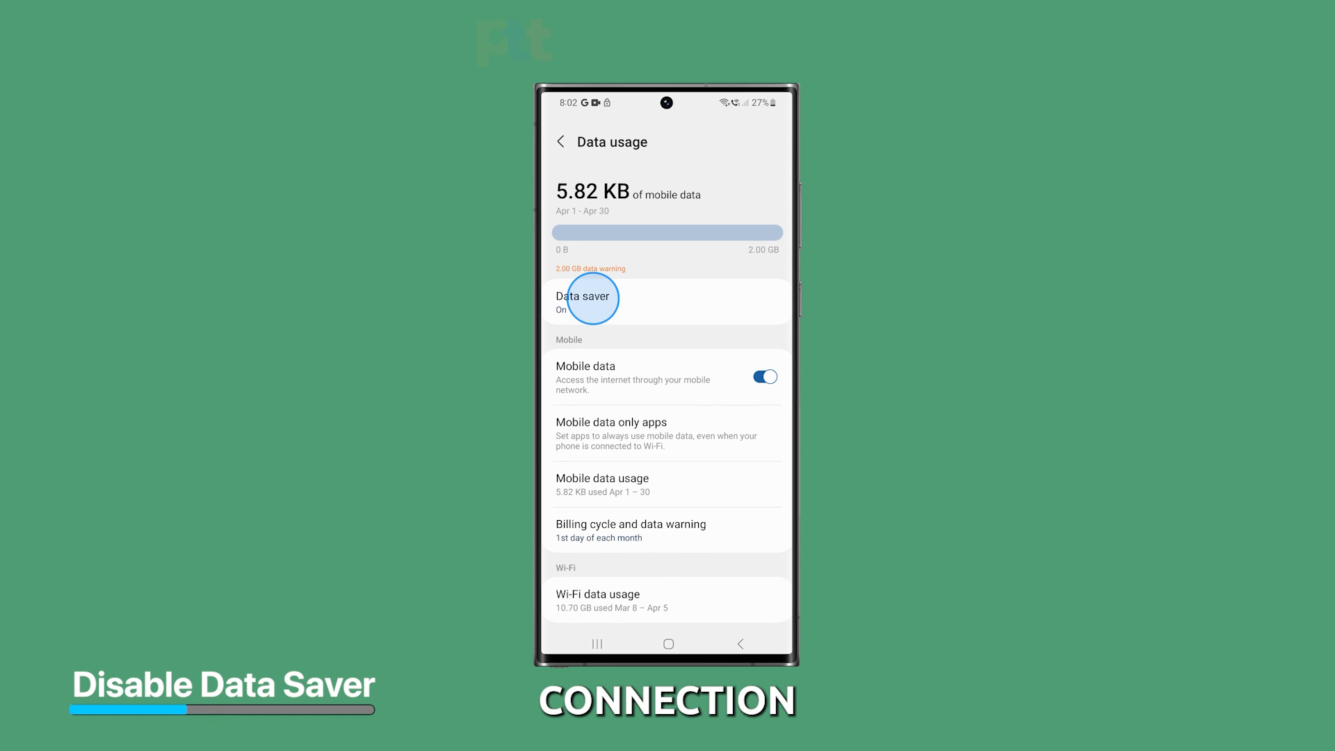
pyautogui.click(582, 296)
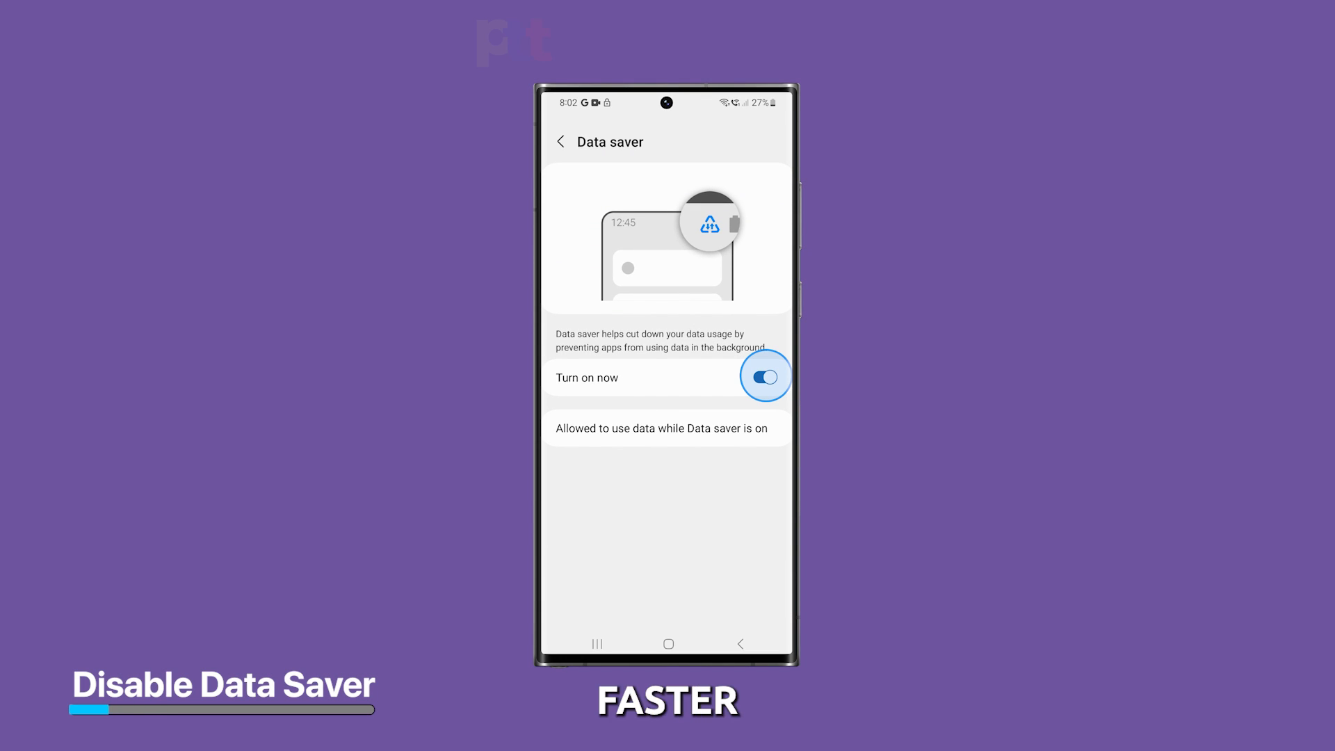
pyautogui.click(764, 376)
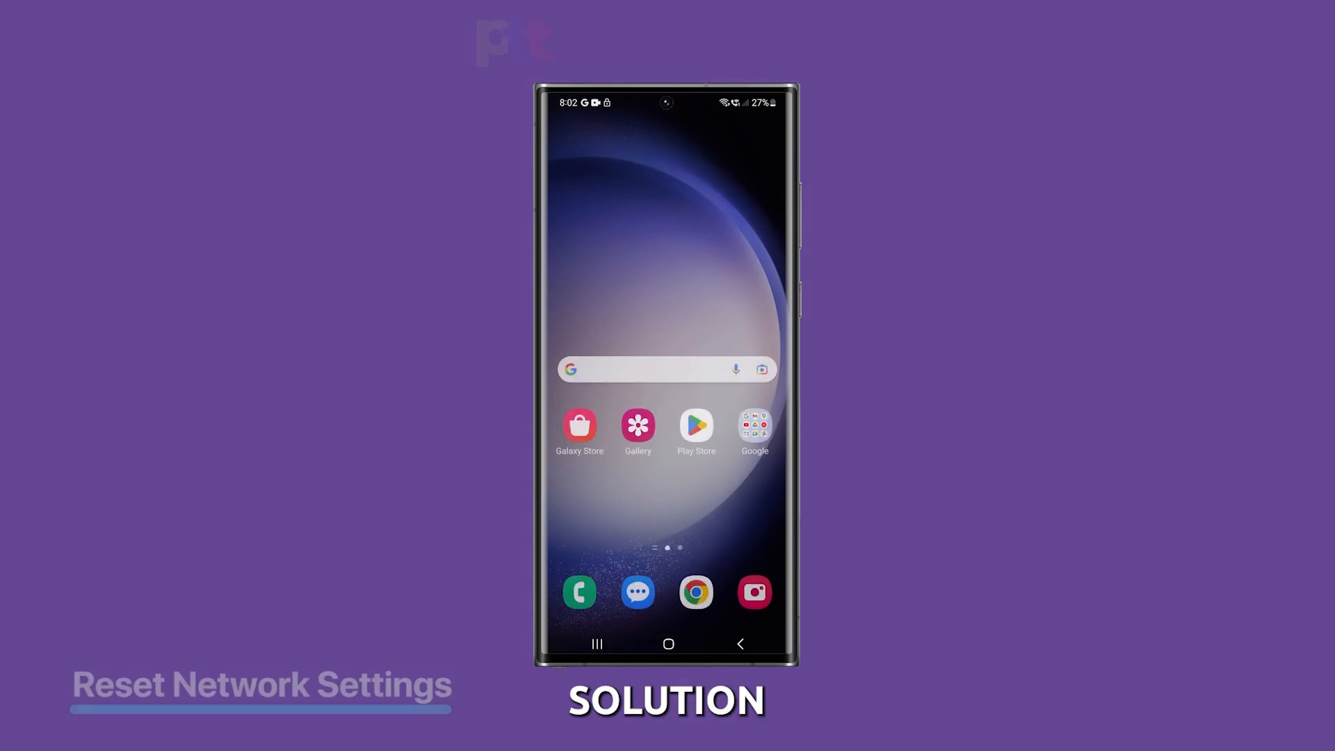
# - Briefly visit the Play Store, return home and bring up the app drawer
pyautogui.click(695, 423)
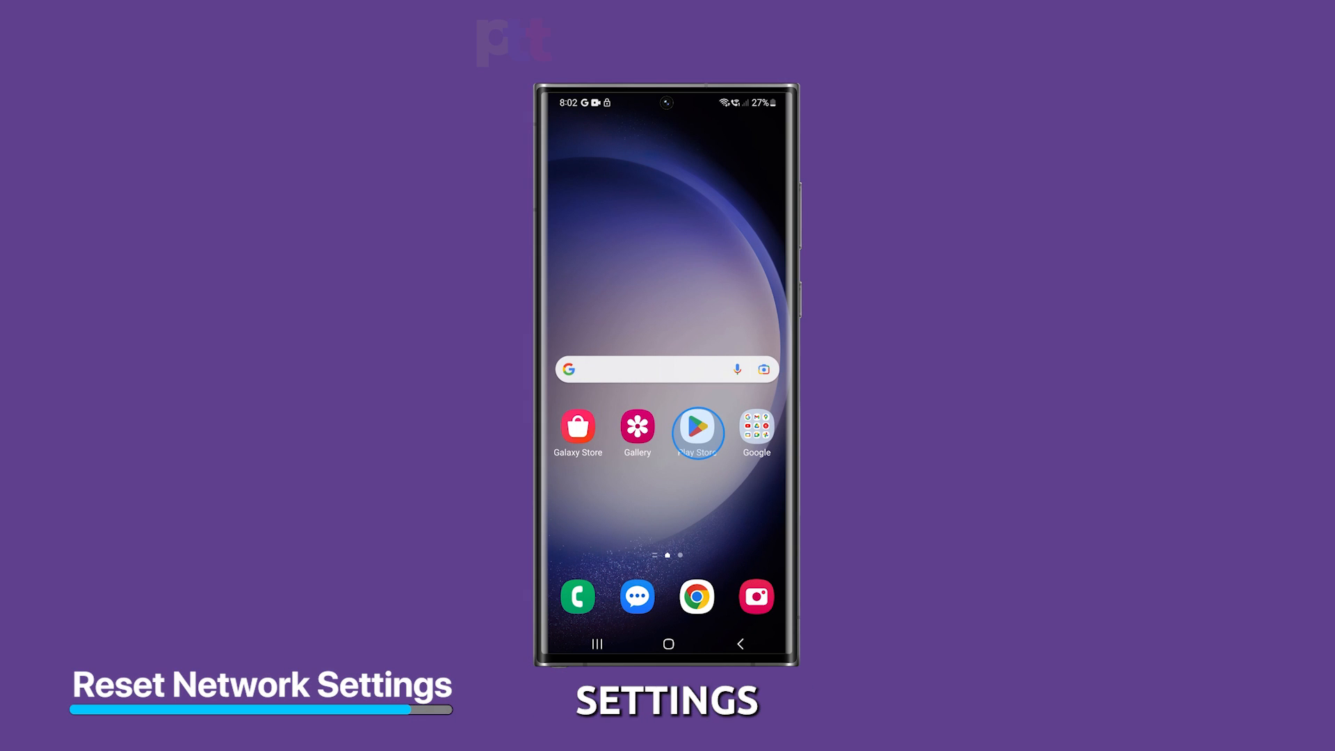
pyautogui.click(697, 426)
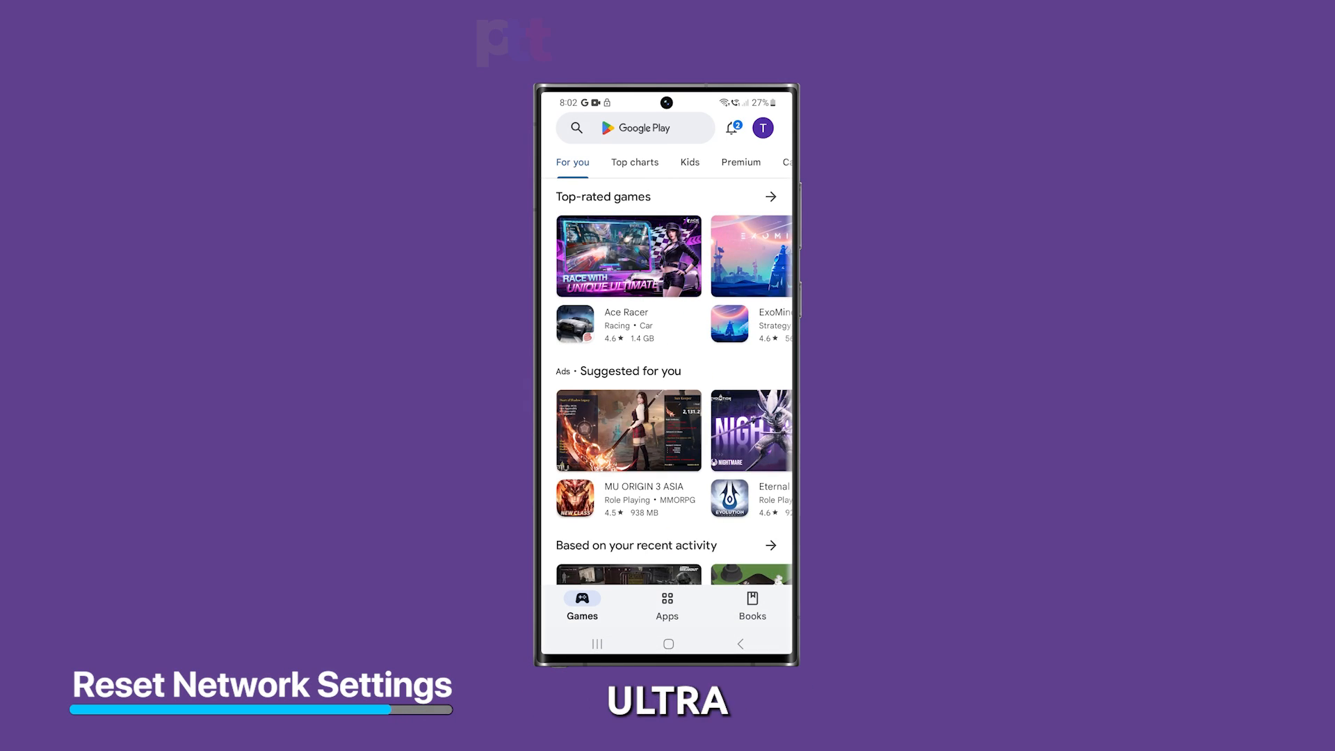
pyautogui.click(666, 605)
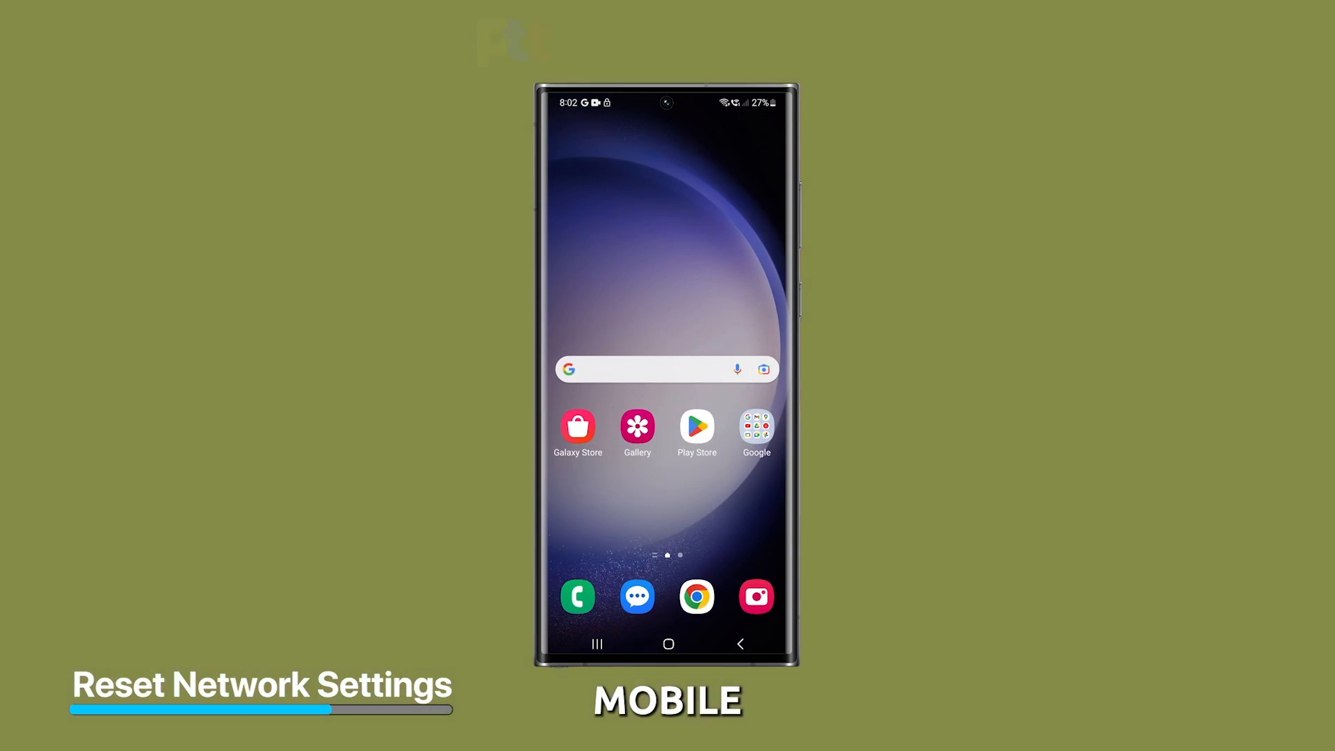
pyautogui.click(670, 513)
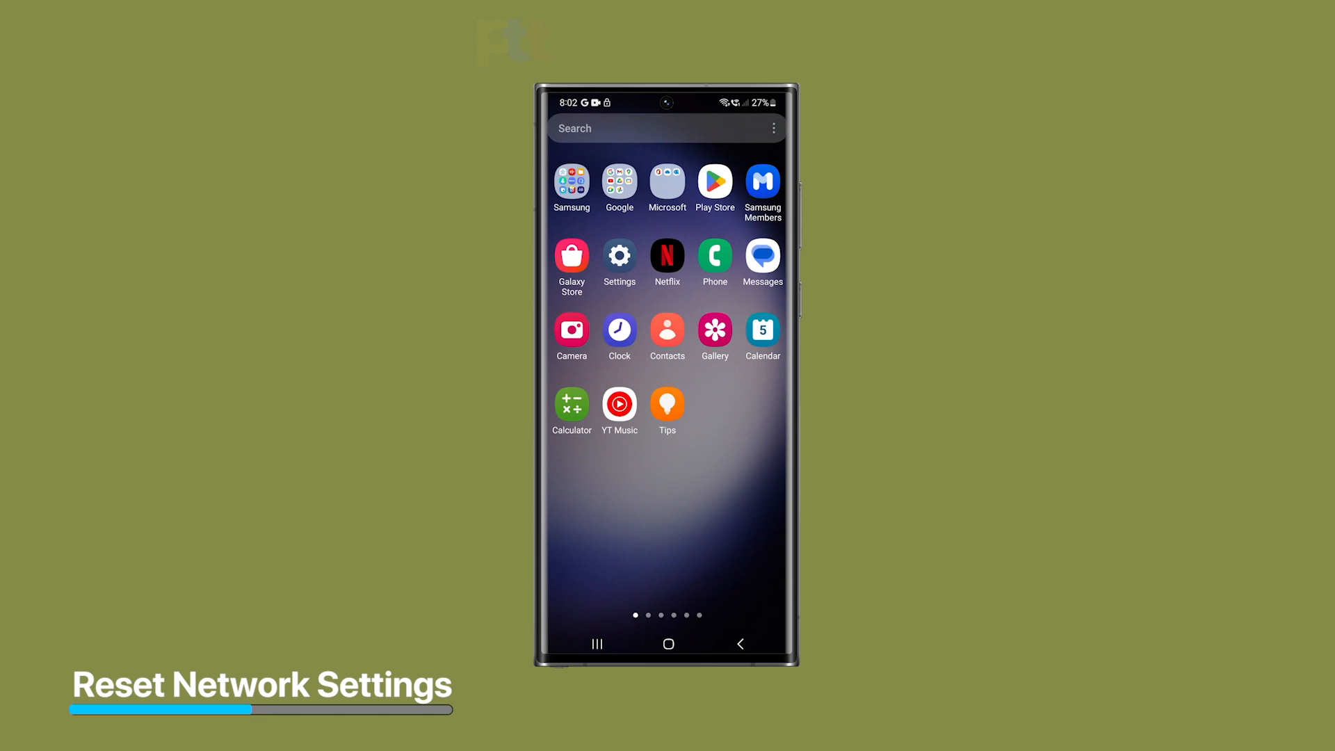
# - Reach the Reset options under General management in Settings
pyautogui.click(618, 257)
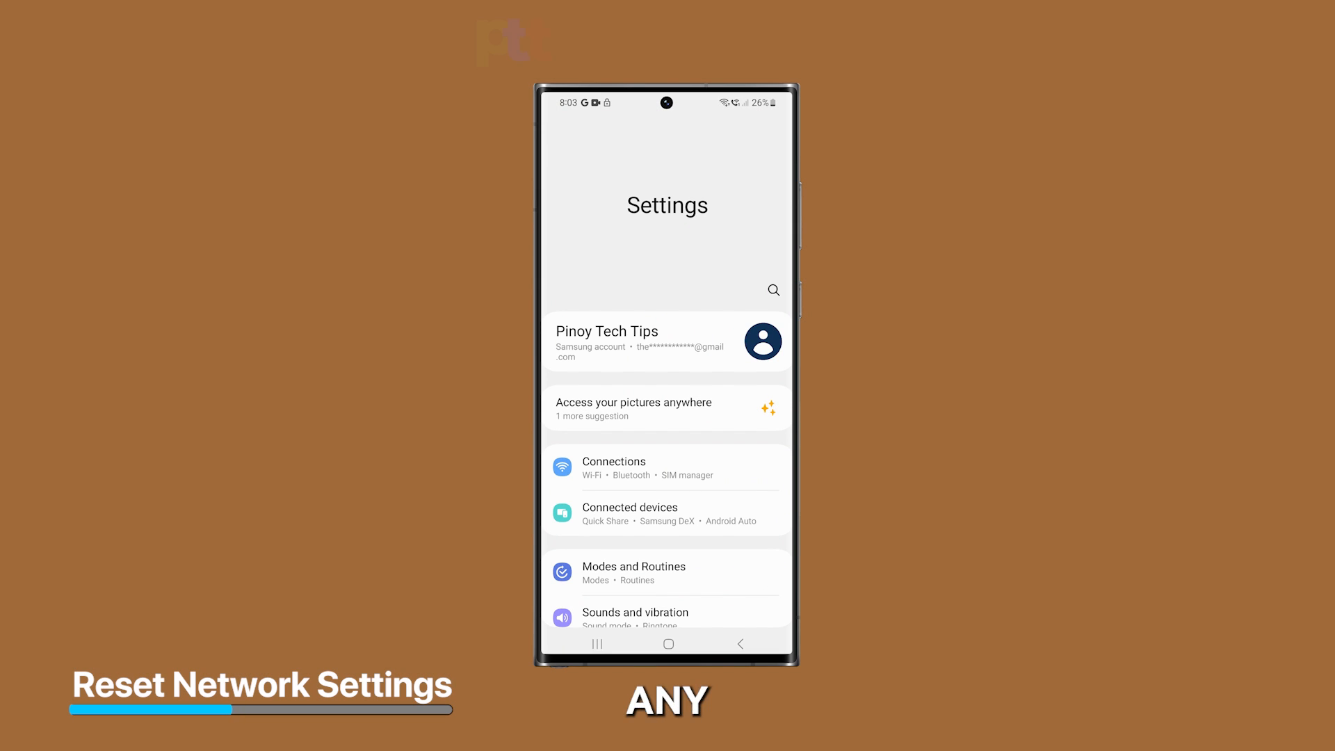
pyautogui.scroll(-3)
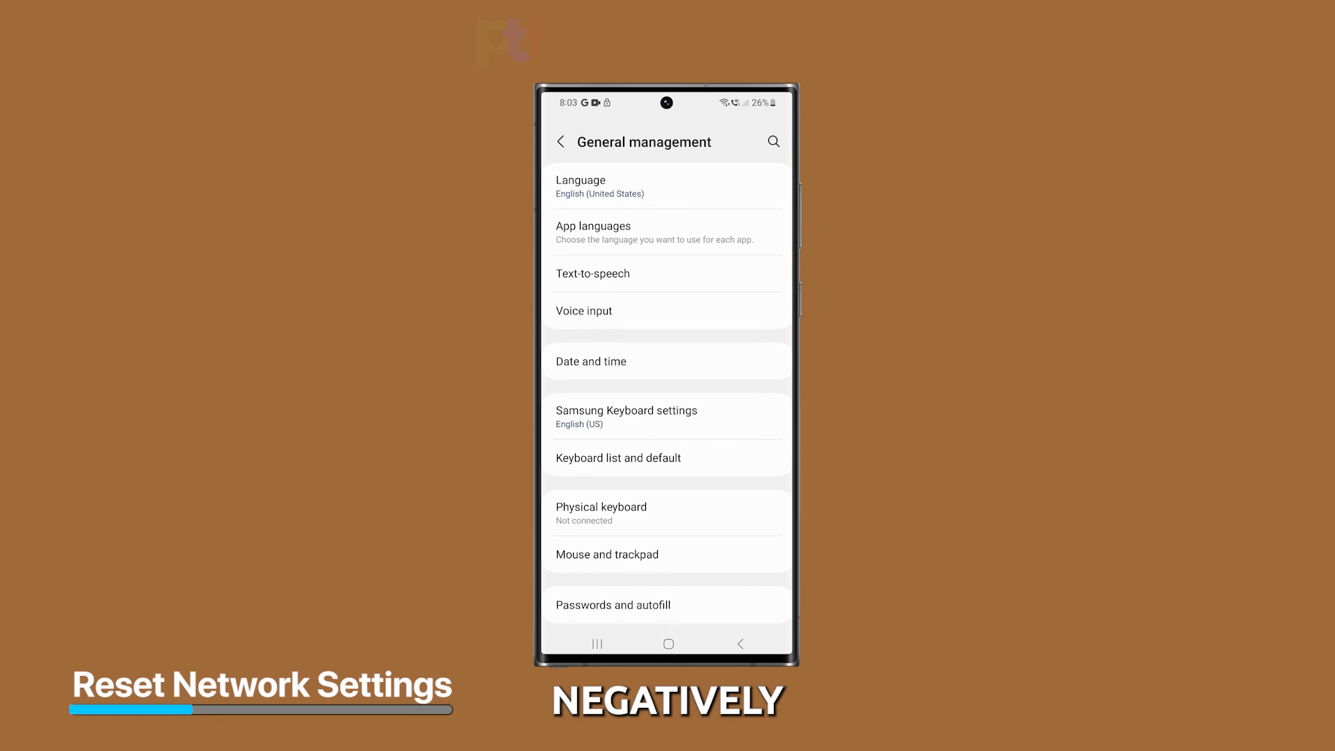
pyautogui.scroll(-3)
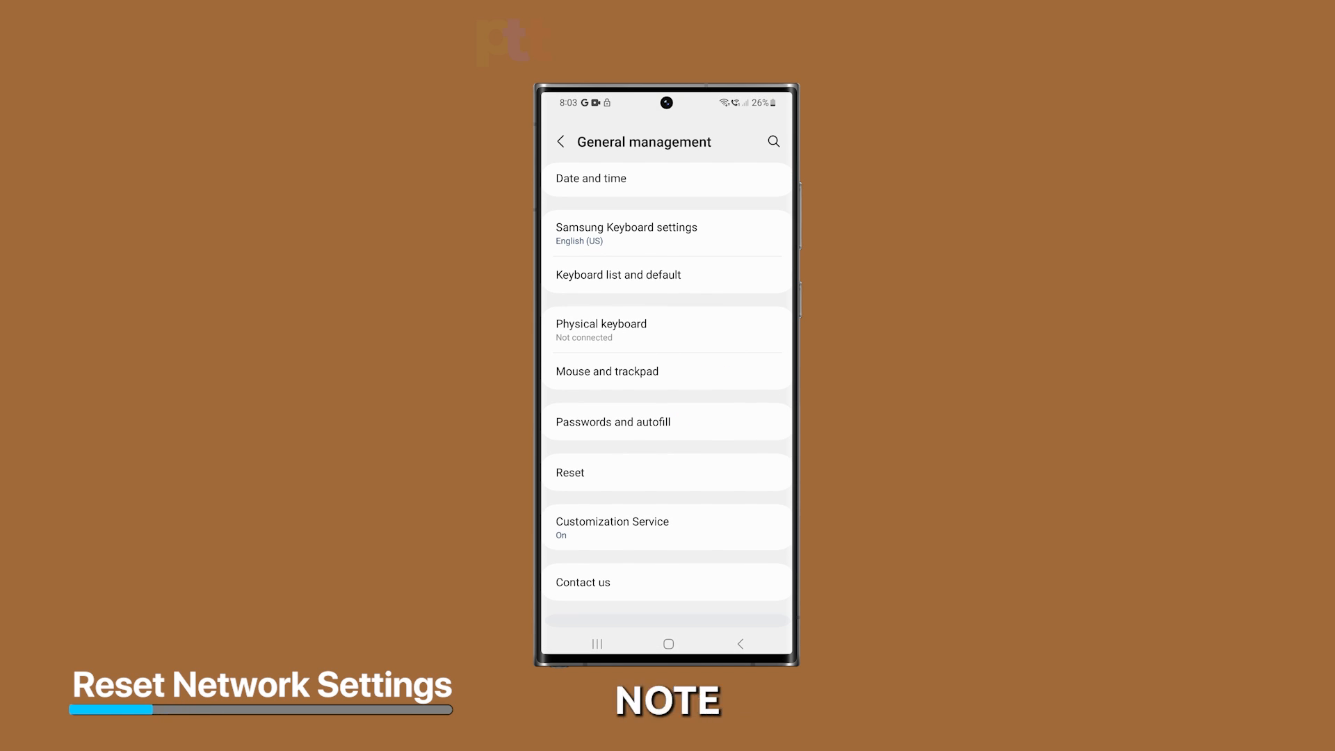
pyautogui.click(569, 473)
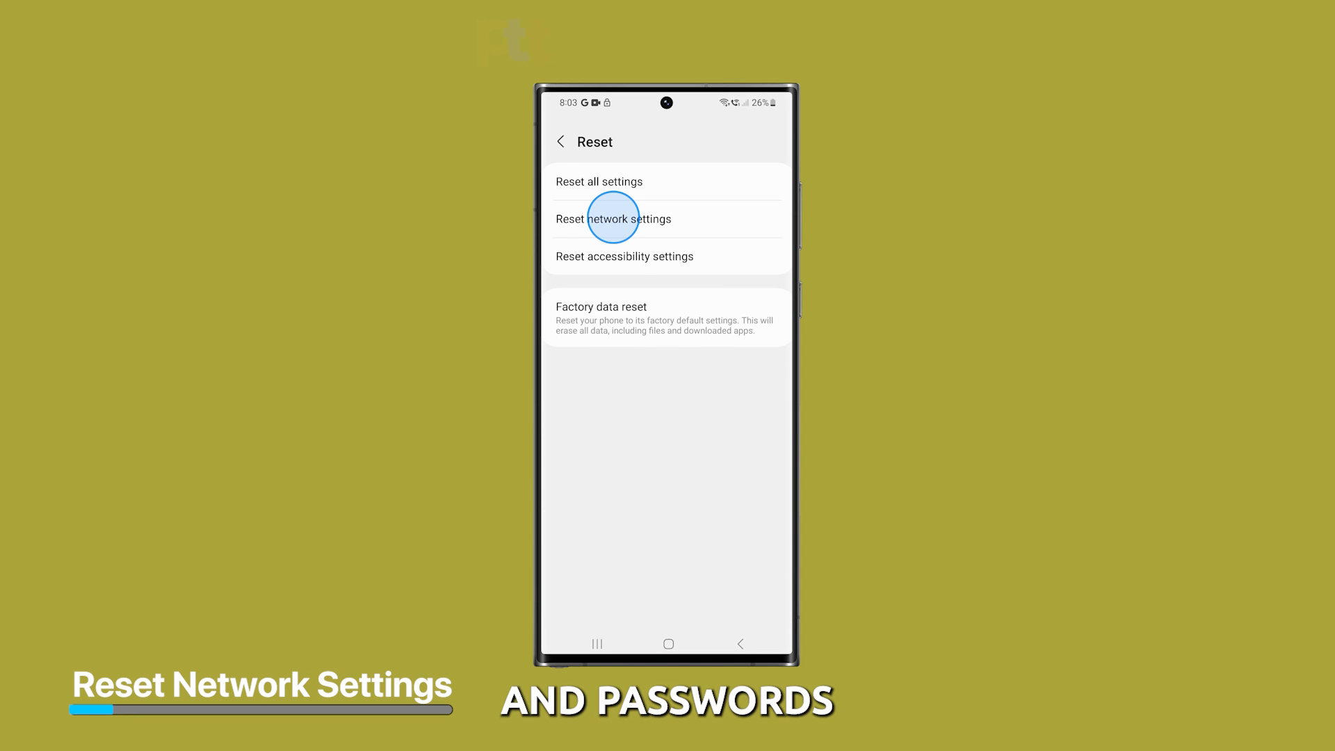
# - Reset all the phone's network settings and confirm the reset
pyautogui.click(613, 218)
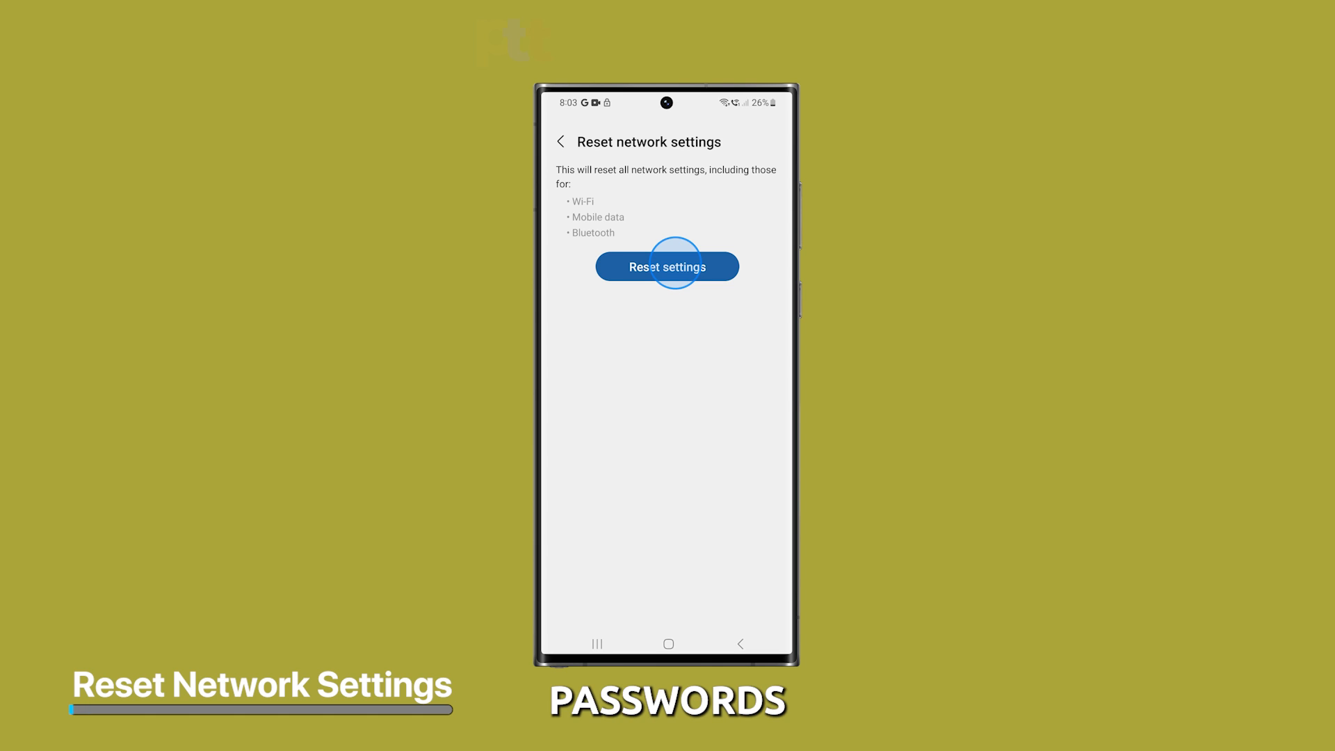
pyautogui.click(665, 265)
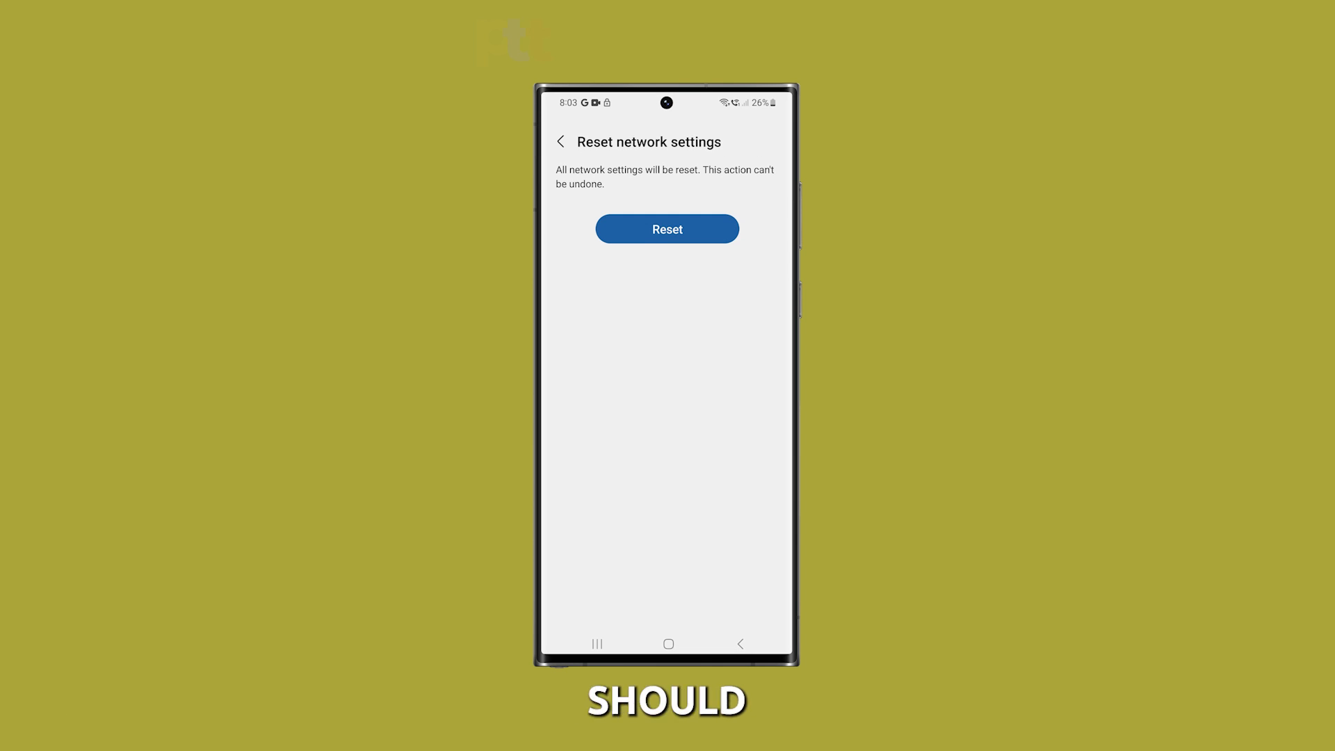
pyautogui.click(666, 228)
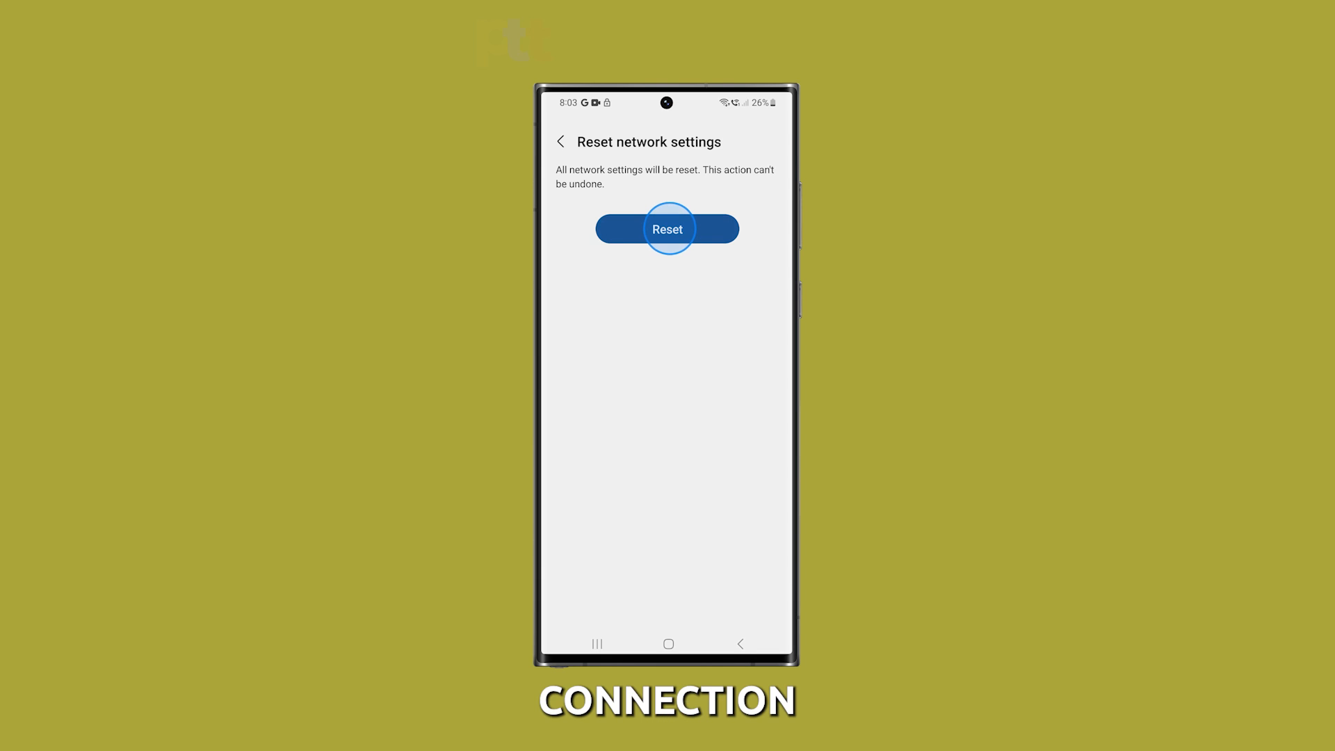
pyautogui.click(666, 228)
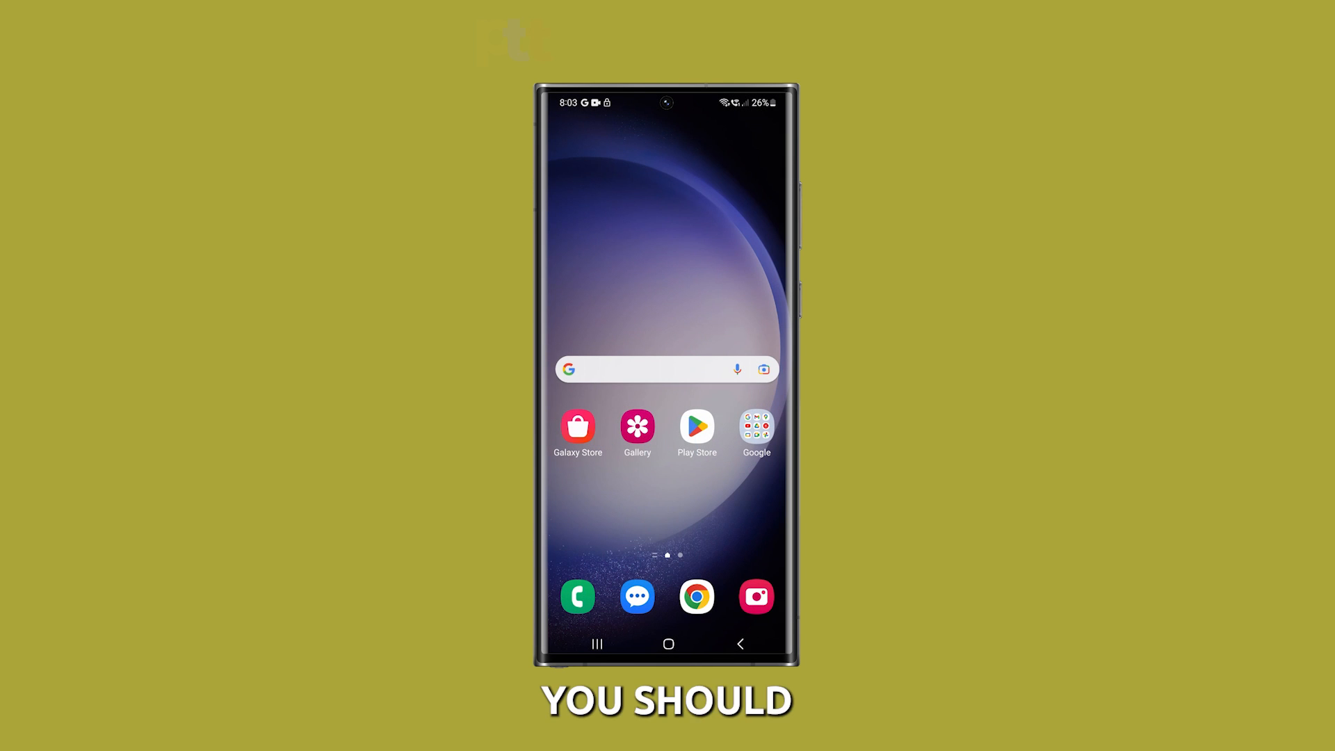